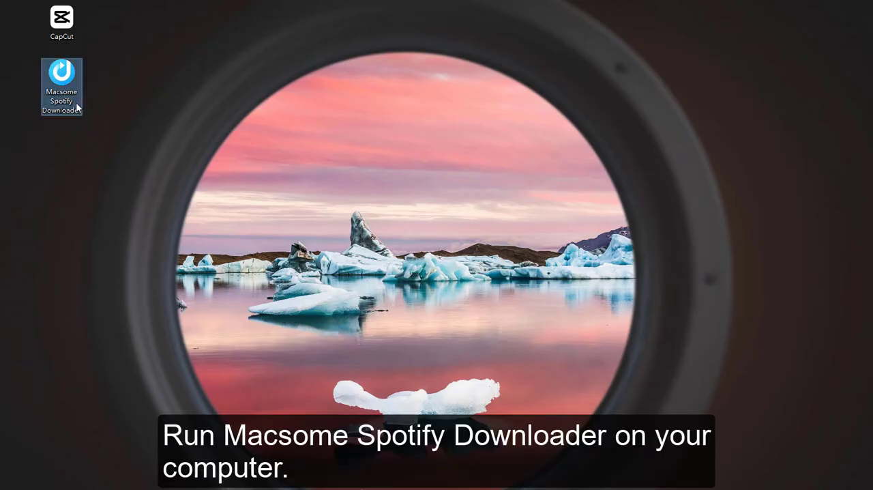
- Launch Macsome Spotify Downloader from the desktop and load the Spotify web player
double_click(62, 75)
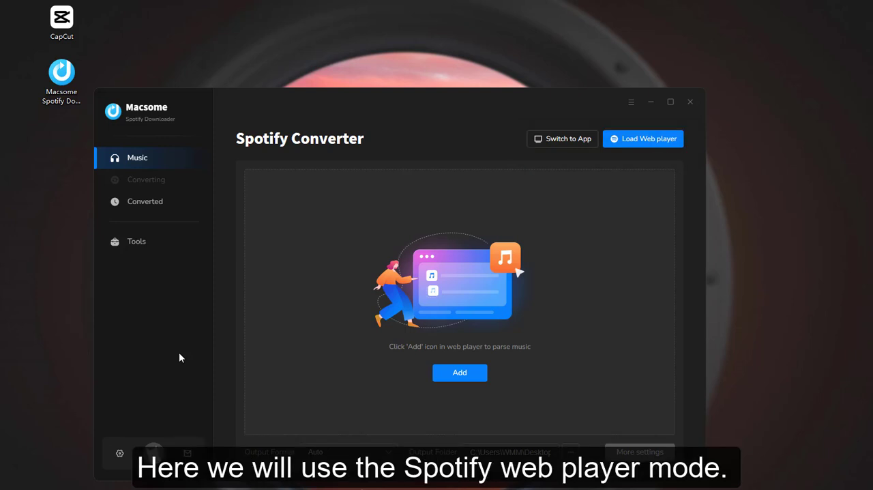
left_click(643, 139)
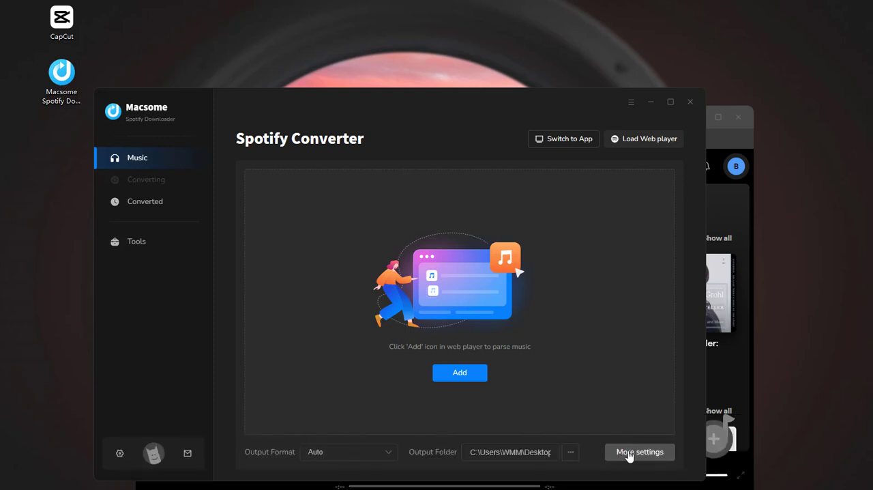
- Set music output to MP3 at Very High 320 kbps, 48 kHz, saved to the Desktop folder
left_click(639, 452)
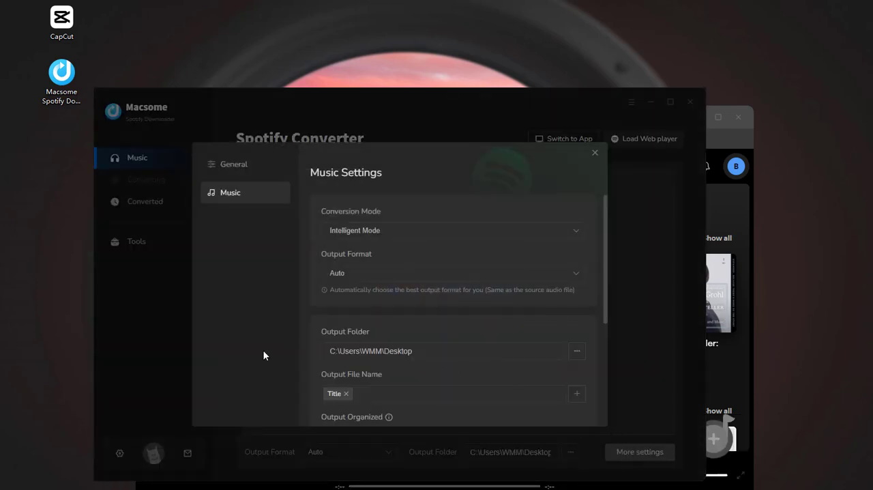
left_click(453, 273)
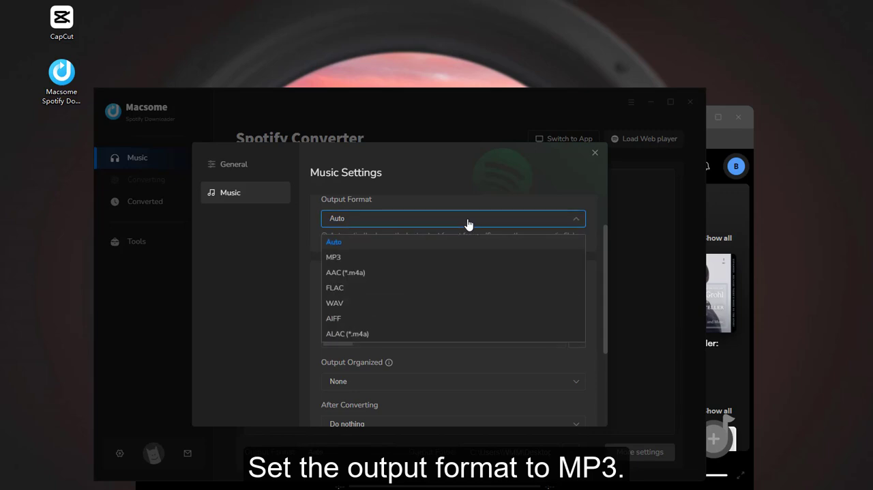
left_click(333, 257)
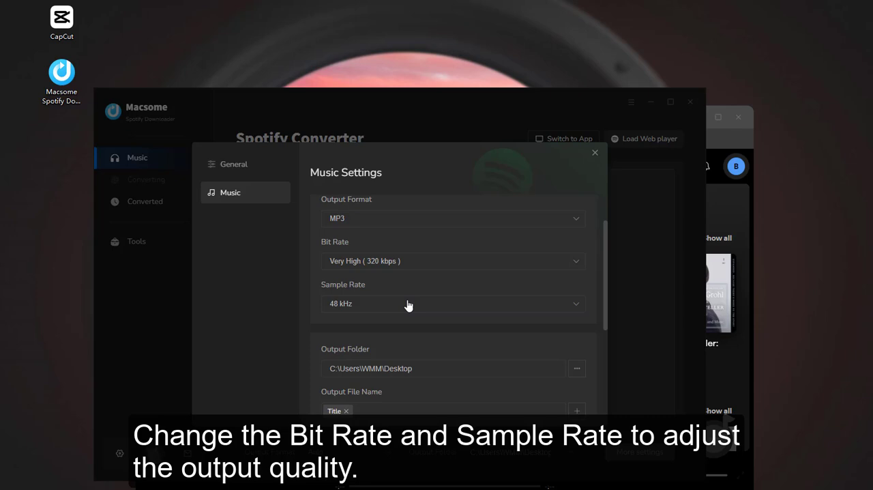
left_click(453, 261)
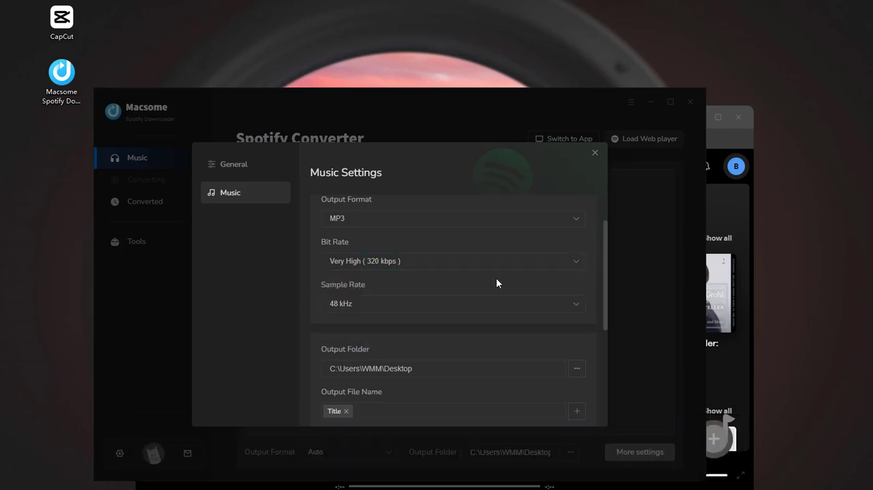
scroll("down", 3)
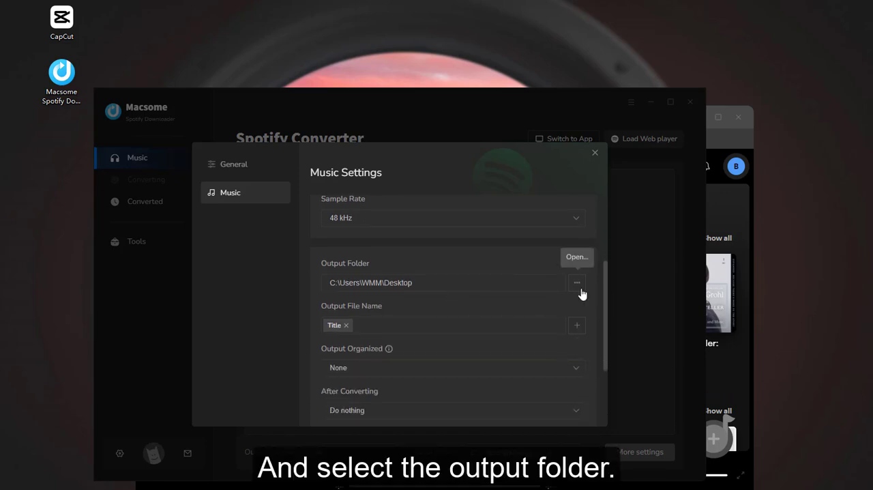
scroll("down", 3)
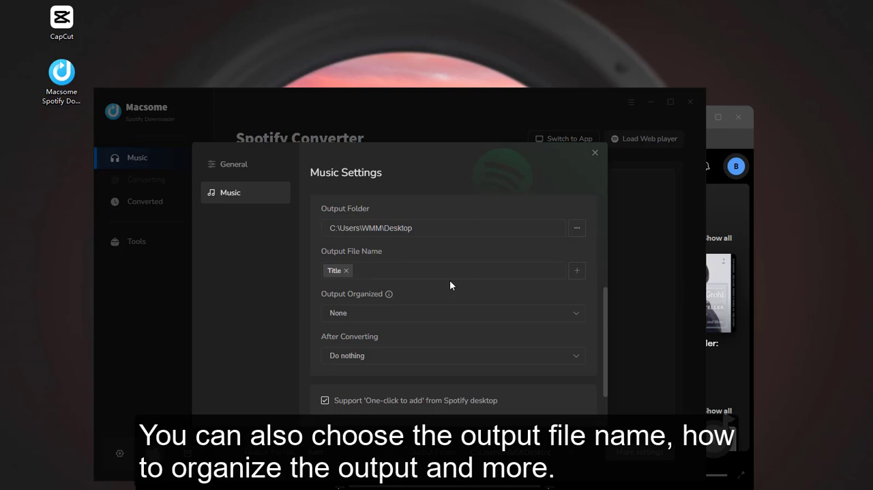
scroll("down", 3)
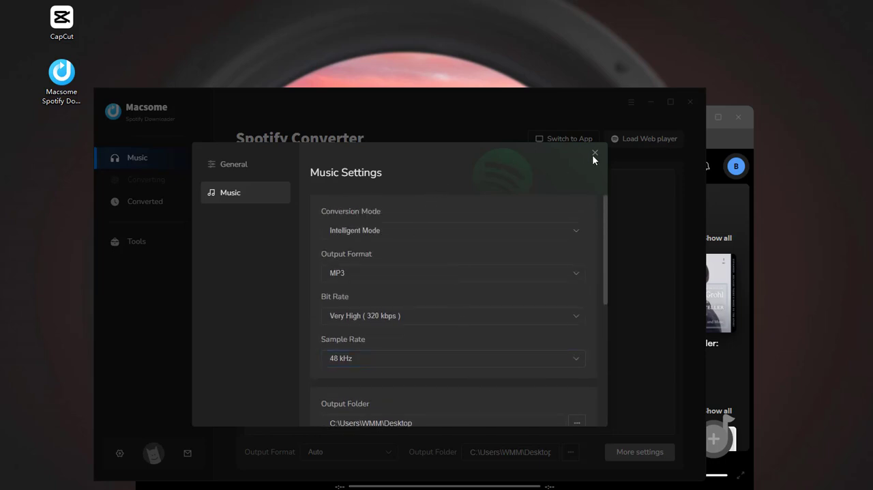
- Keep the settings, then load the Short n' Sweet album's 12 songs into the converter list
left_click(595, 153)
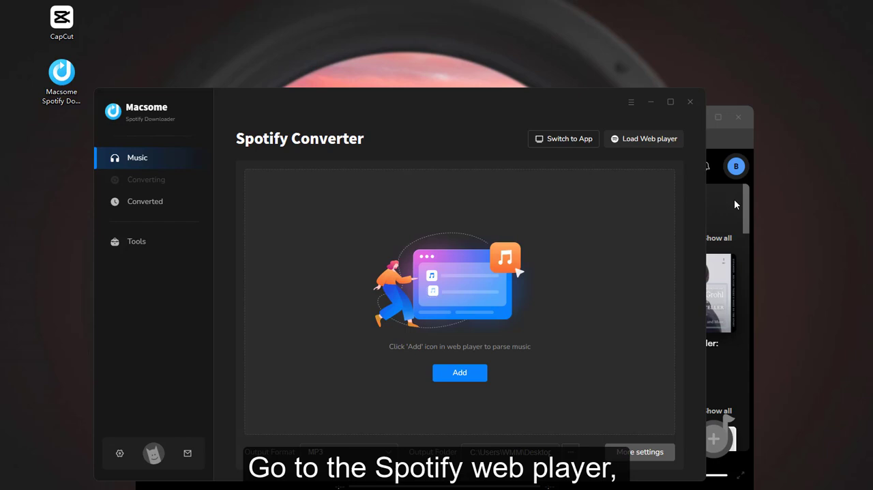
left_click(642, 139)
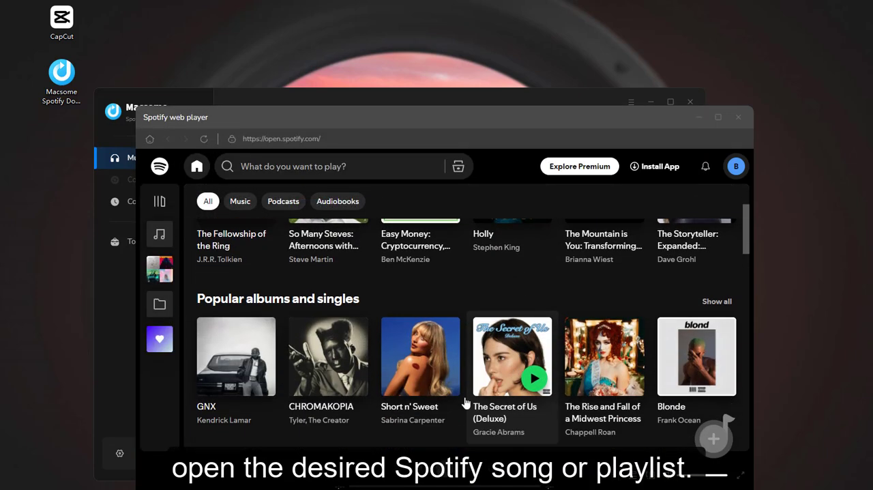
left_click(420, 356)
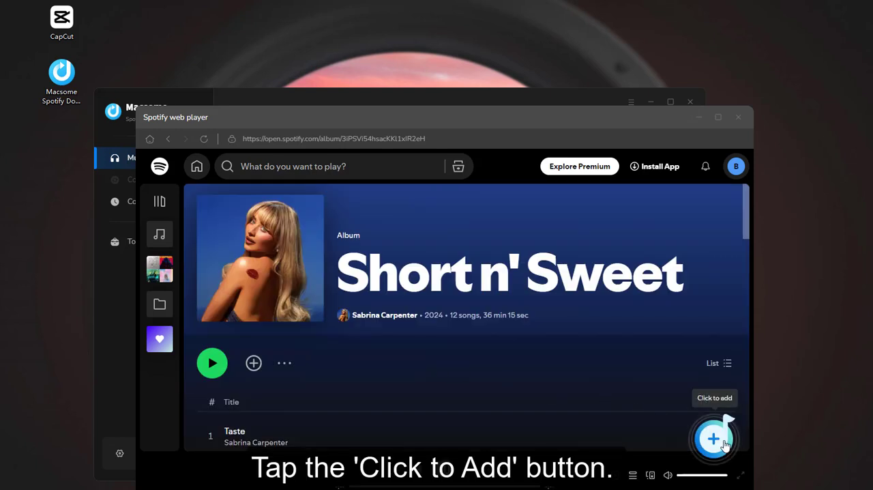
left_click(714, 438)
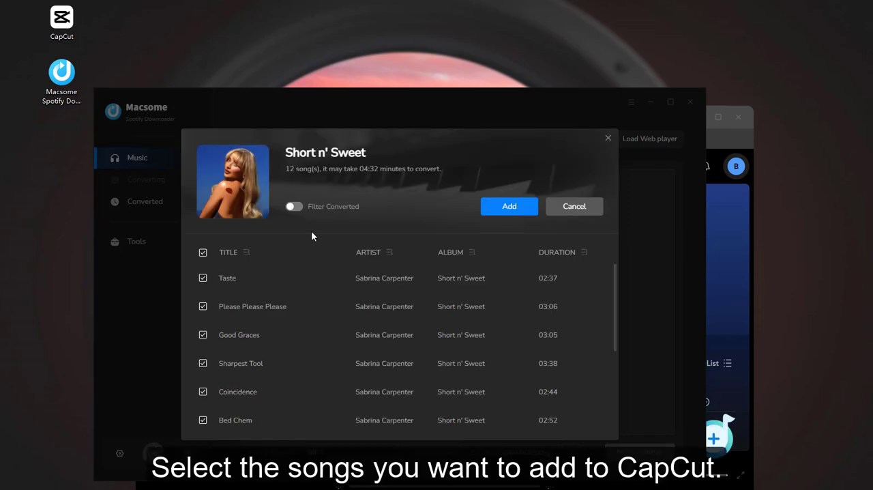
- Keep only Taste and Please Please Please ticked, add them and convert both to MP3
left_click(202, 251)
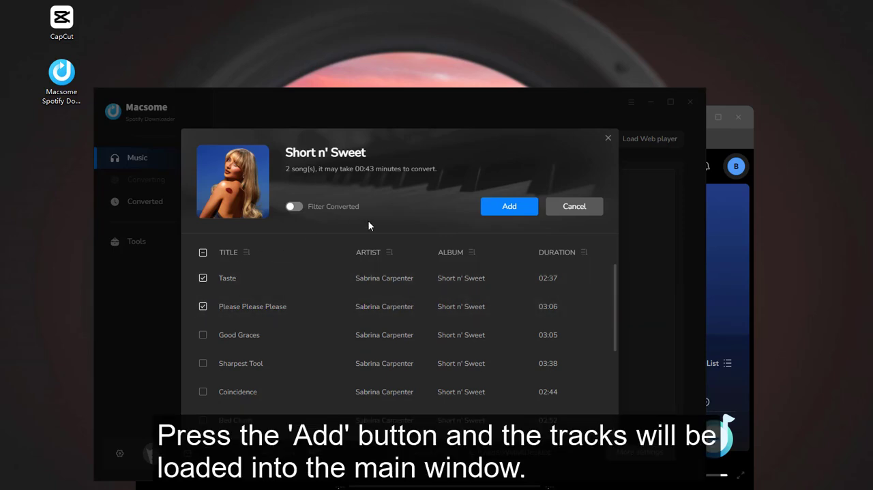
left_click(509, 206)
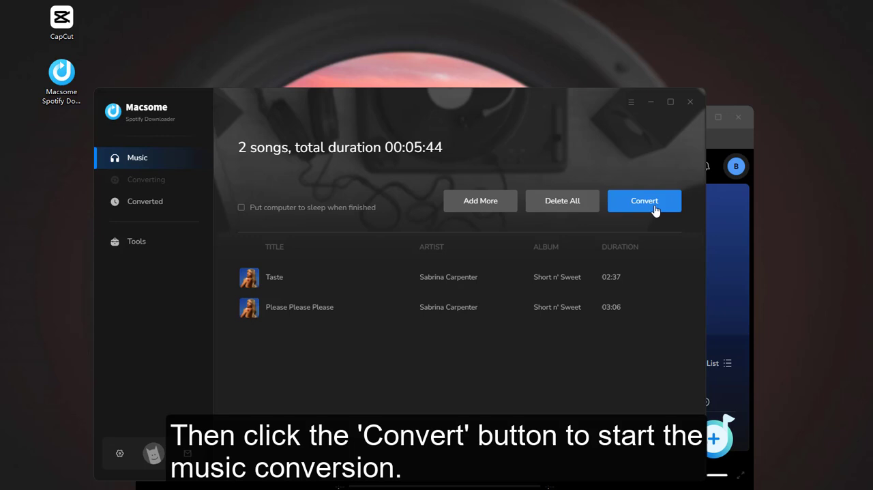
left_click(644, 201)
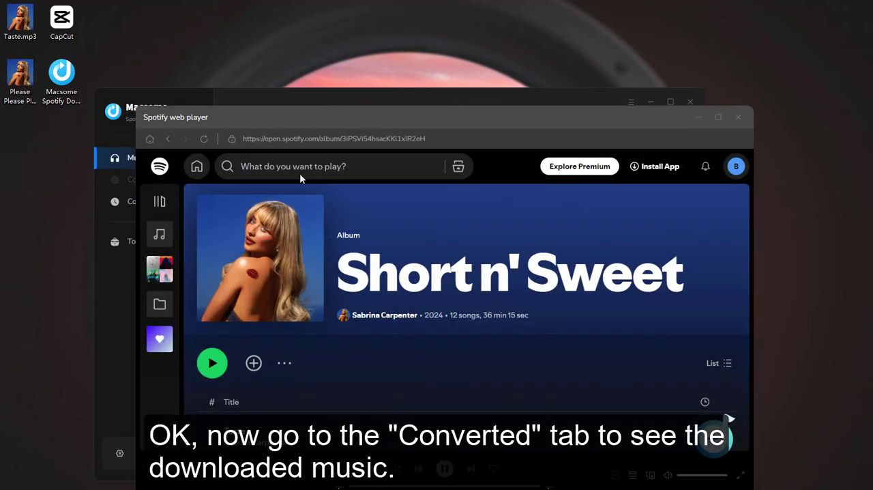
- Review the Converted list showing Please Please Please and Taste at the top
left_click(144, 202)
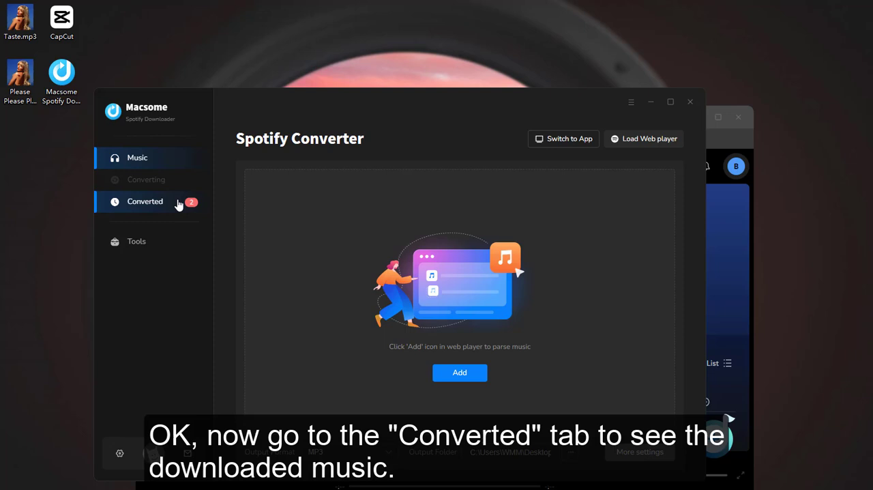
left_click(144, 202)
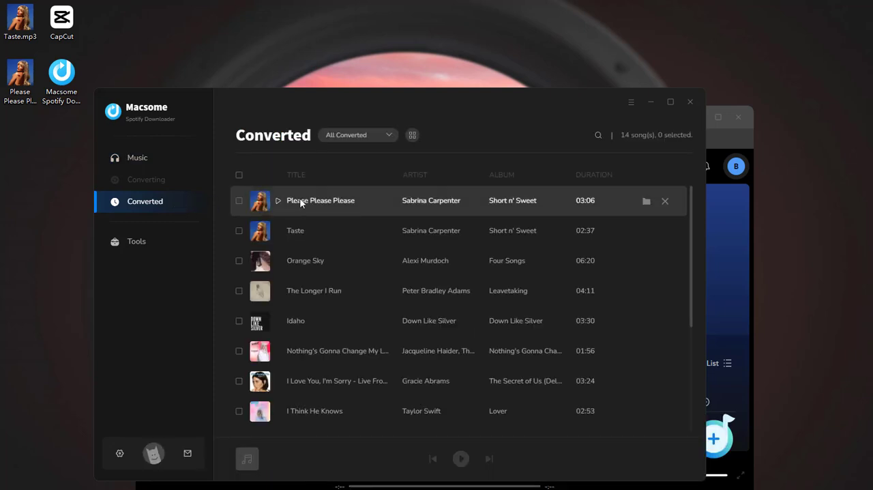
mouse_move(647, 201)
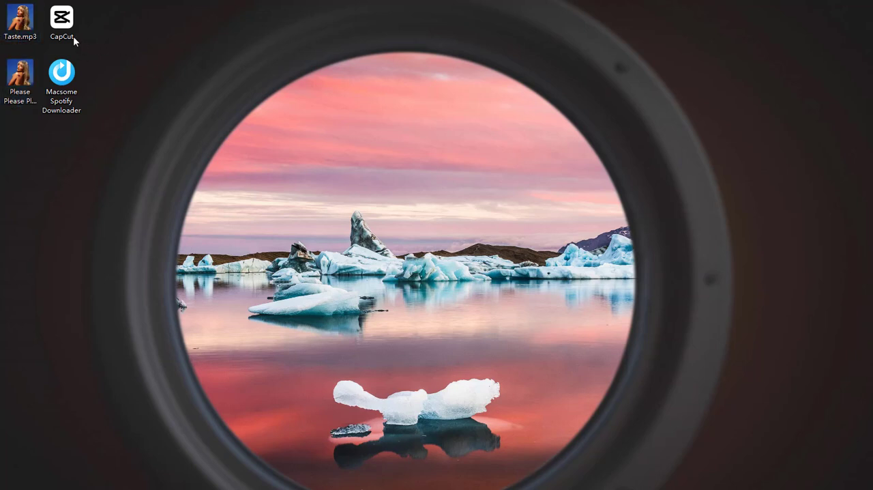
- Launch CapCut, open project 1128 and drop Taste.mp3 and Please Please Please.mp3 onto its timeline
double_click(61, 17)
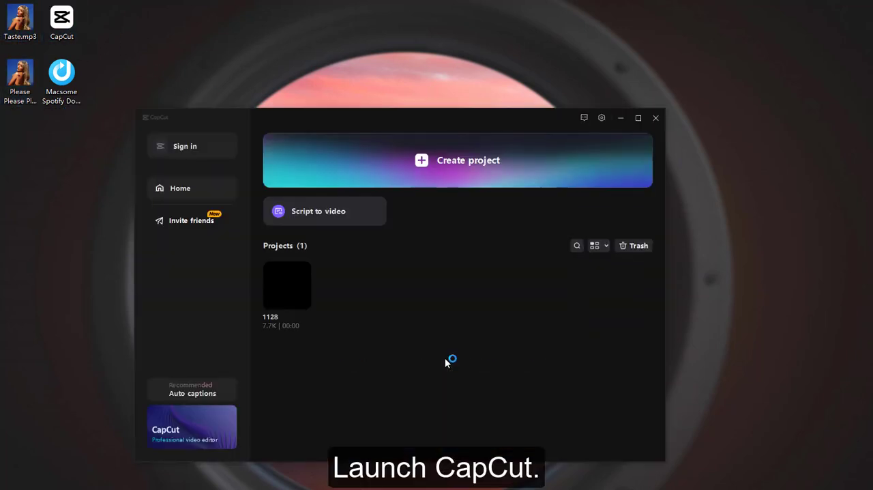
double_click(286, 284)
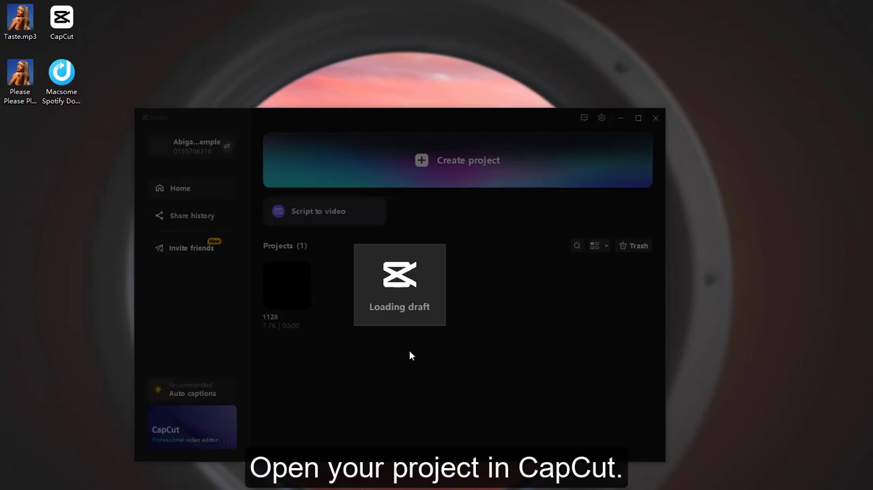
left_click(398, 284)
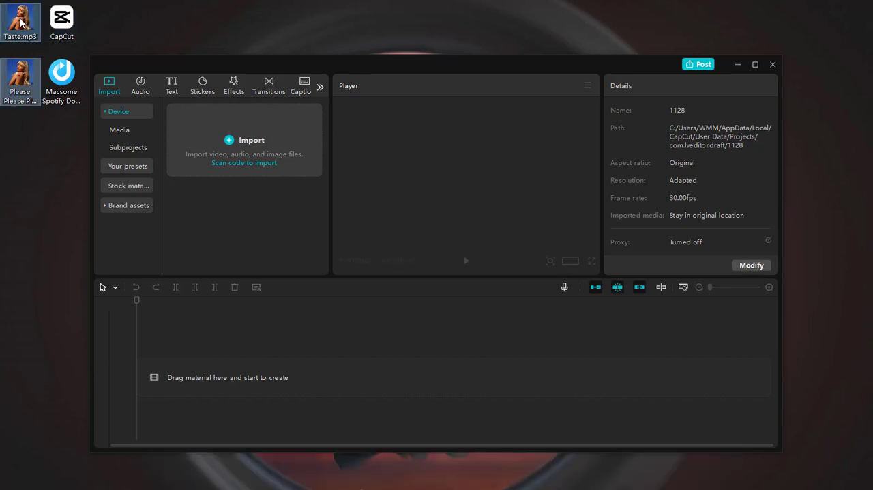
left_click_drag(21, 21, 225, 393)
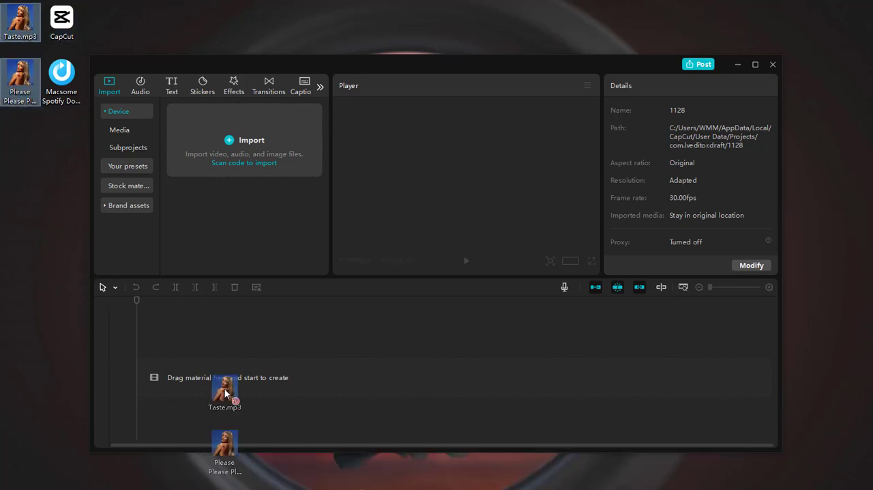